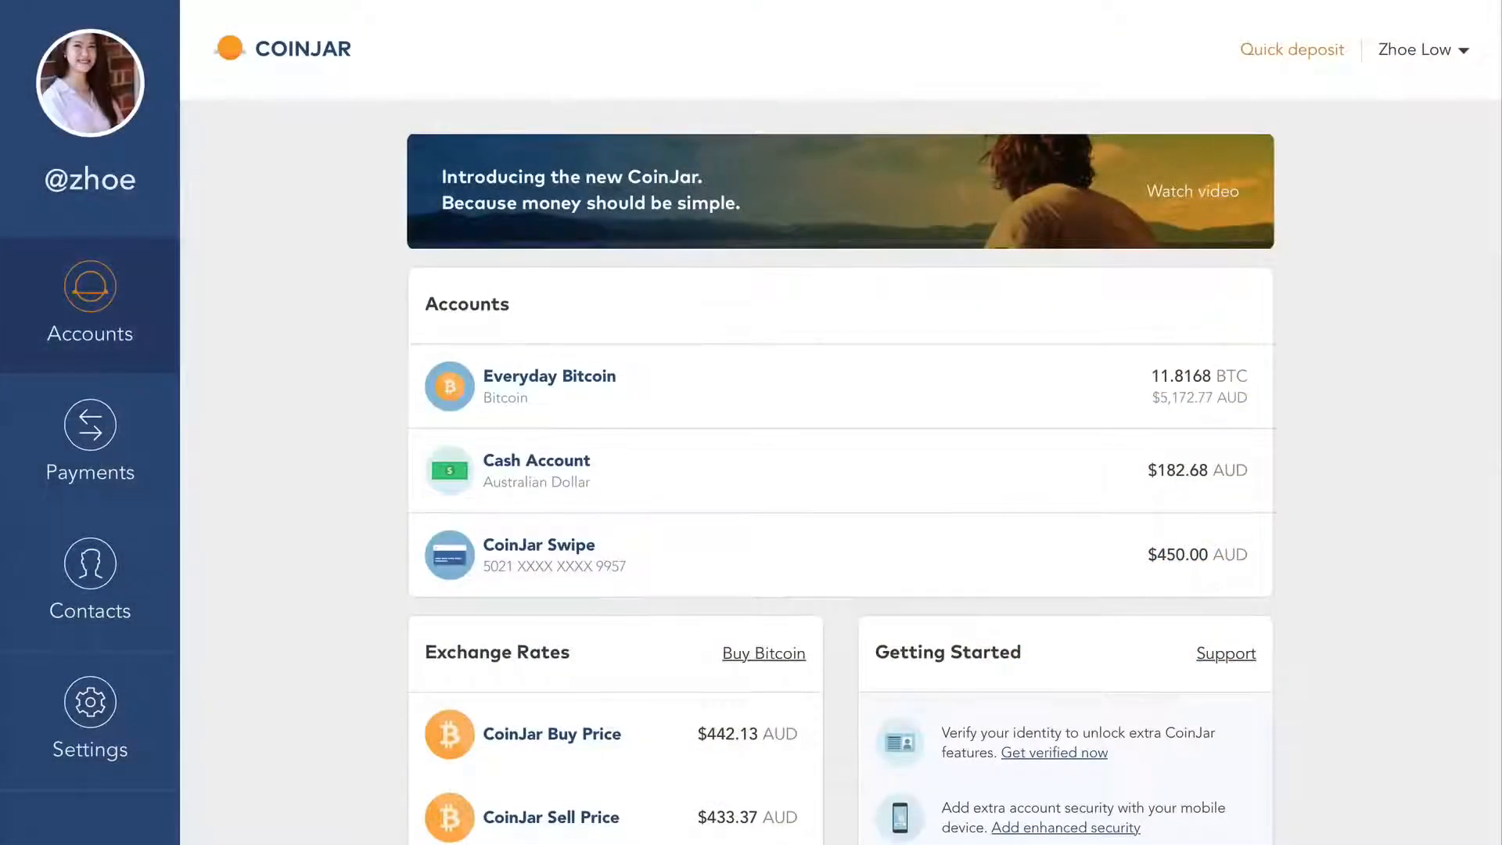
scroll("down", 3)
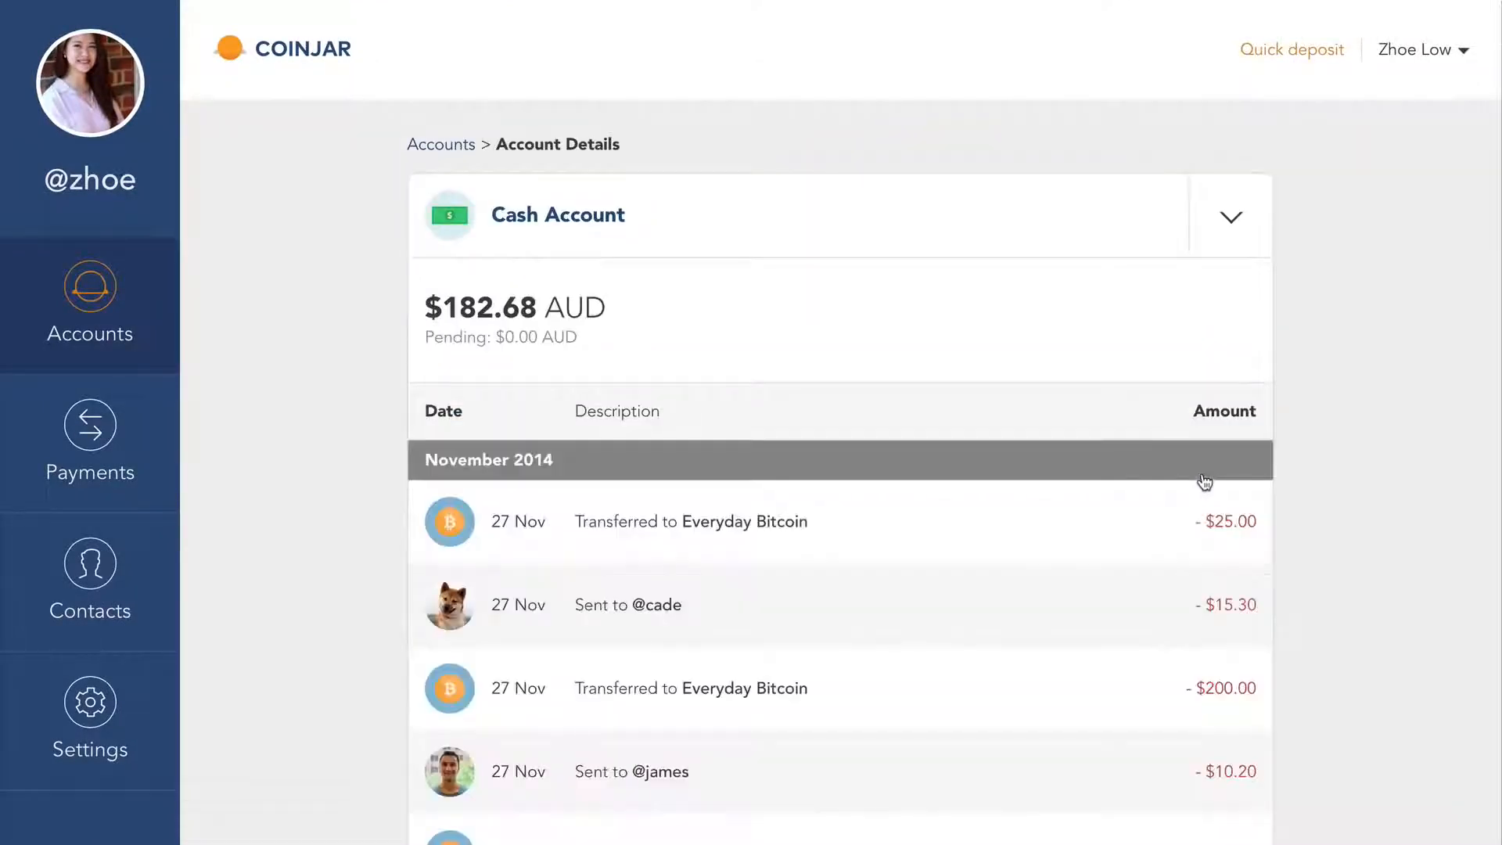
mouse_move(1048, 582)
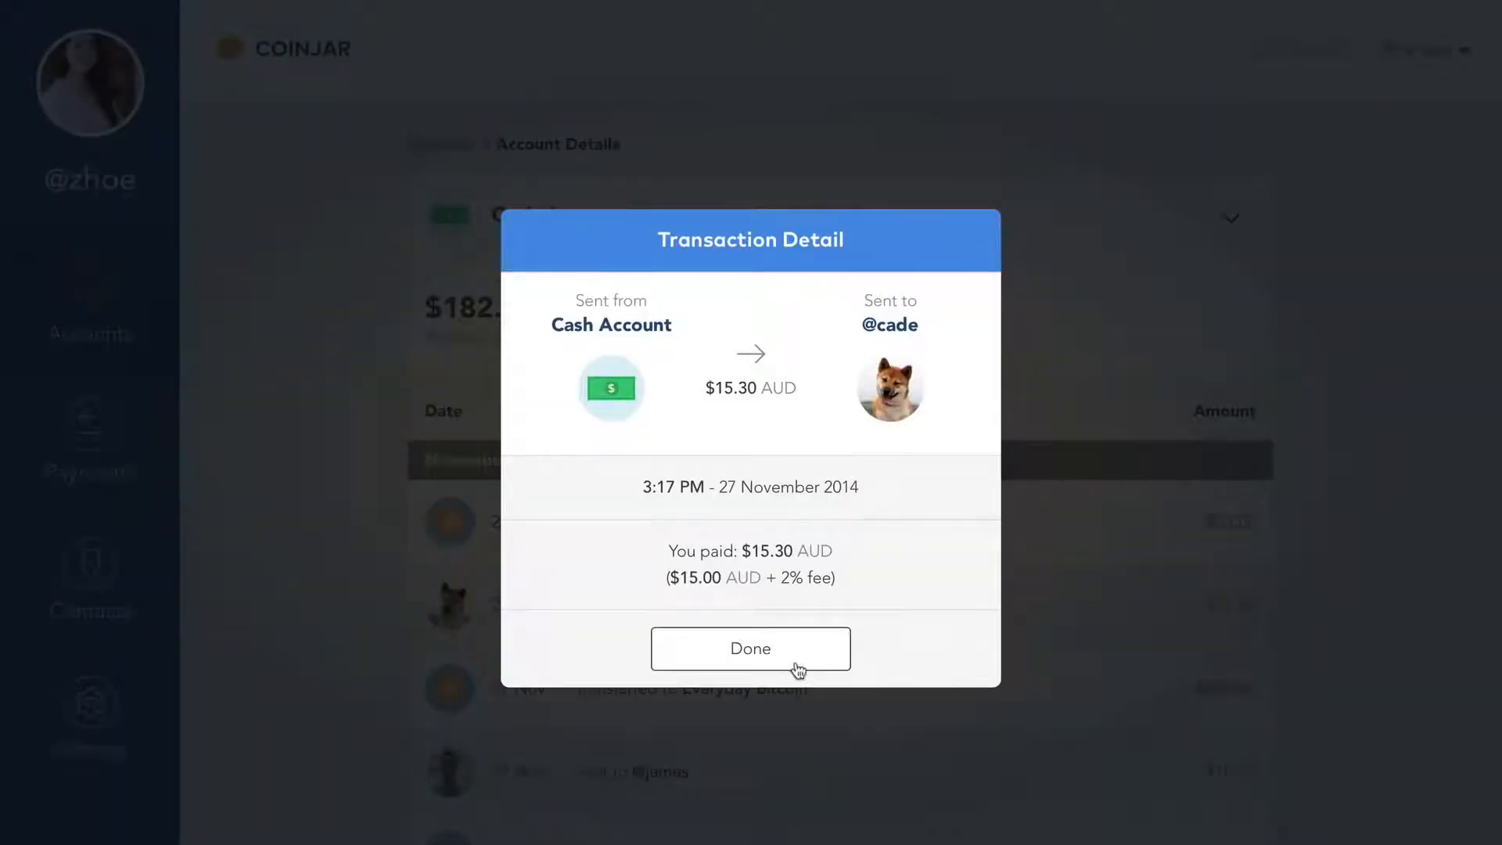
left_click(749, 648)
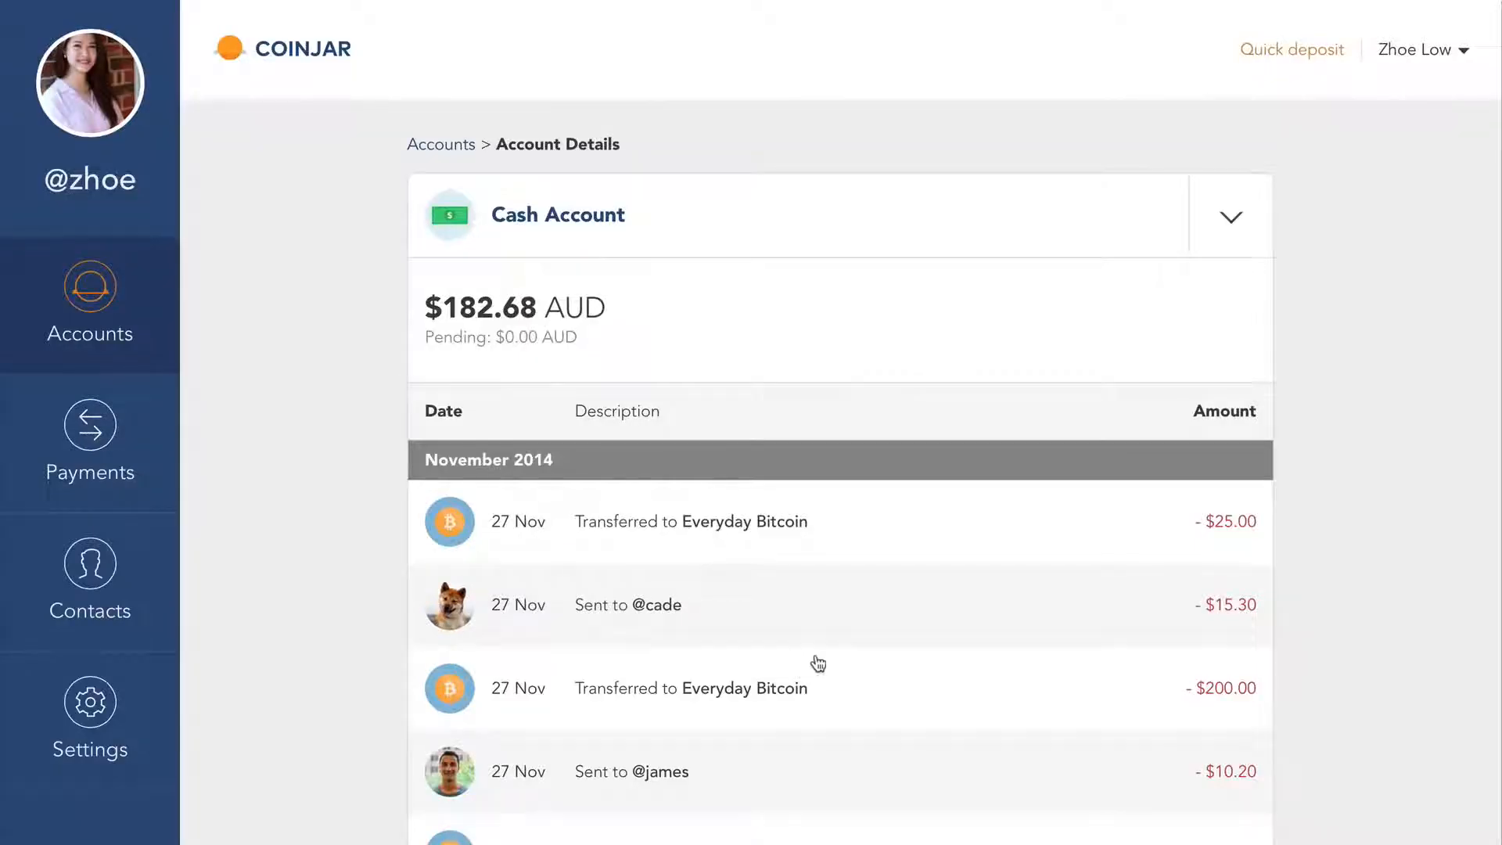
left_click(1229, 215)
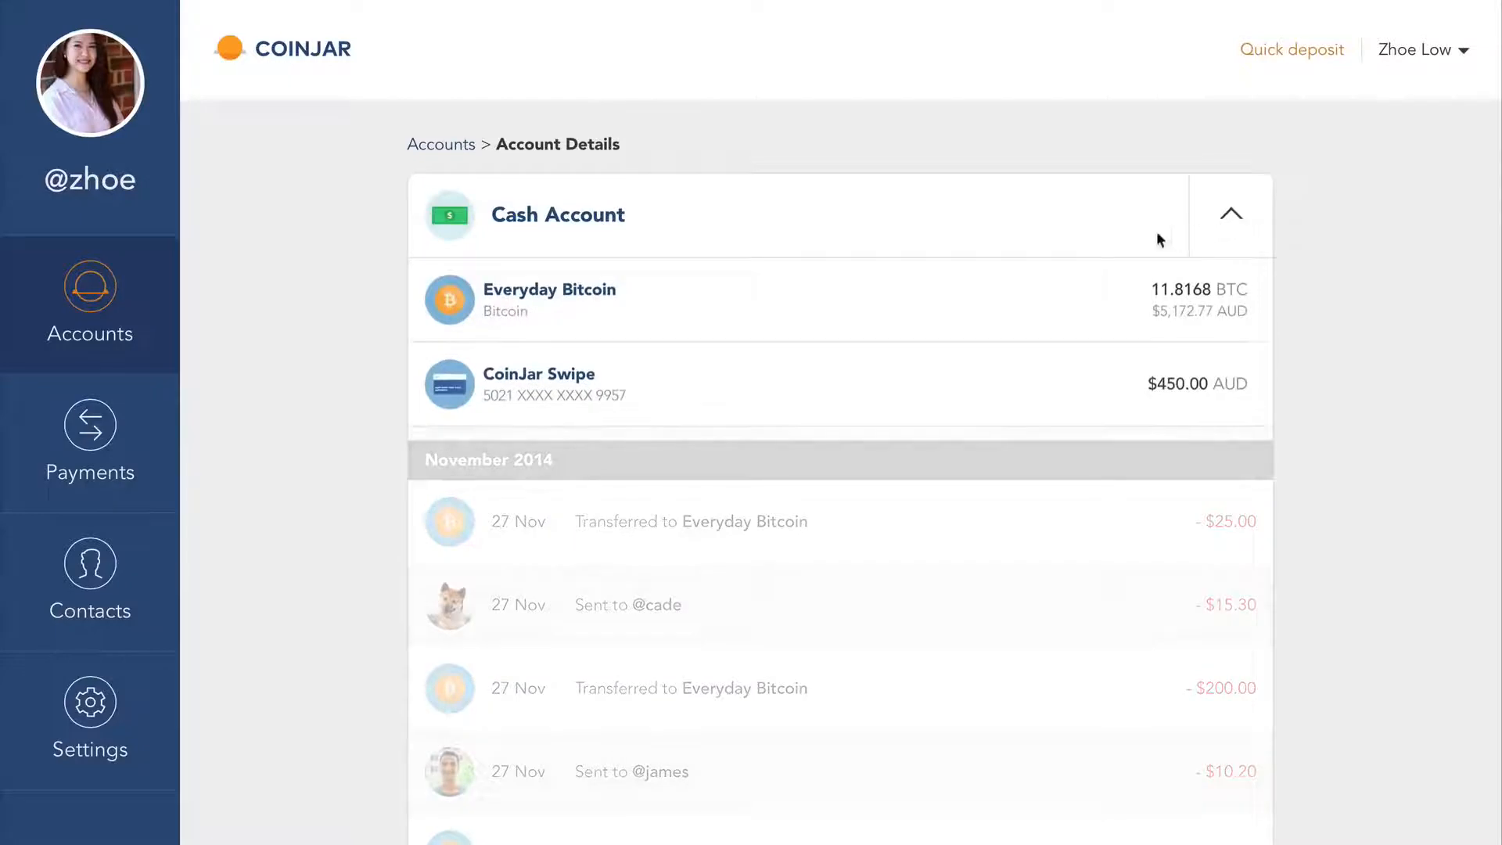
left_click(549, 298)
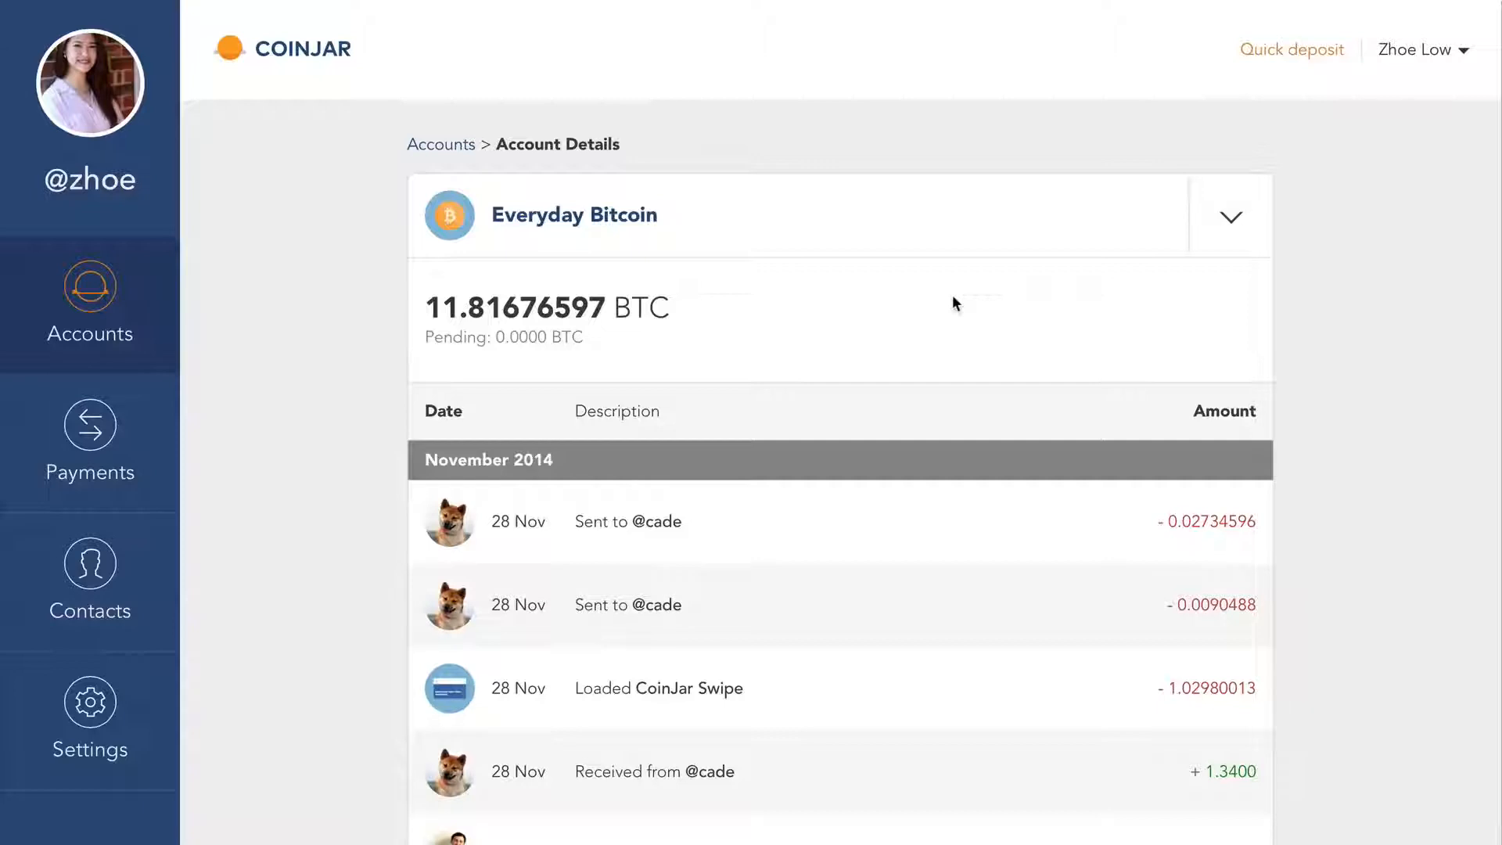
left_click(89, 442)
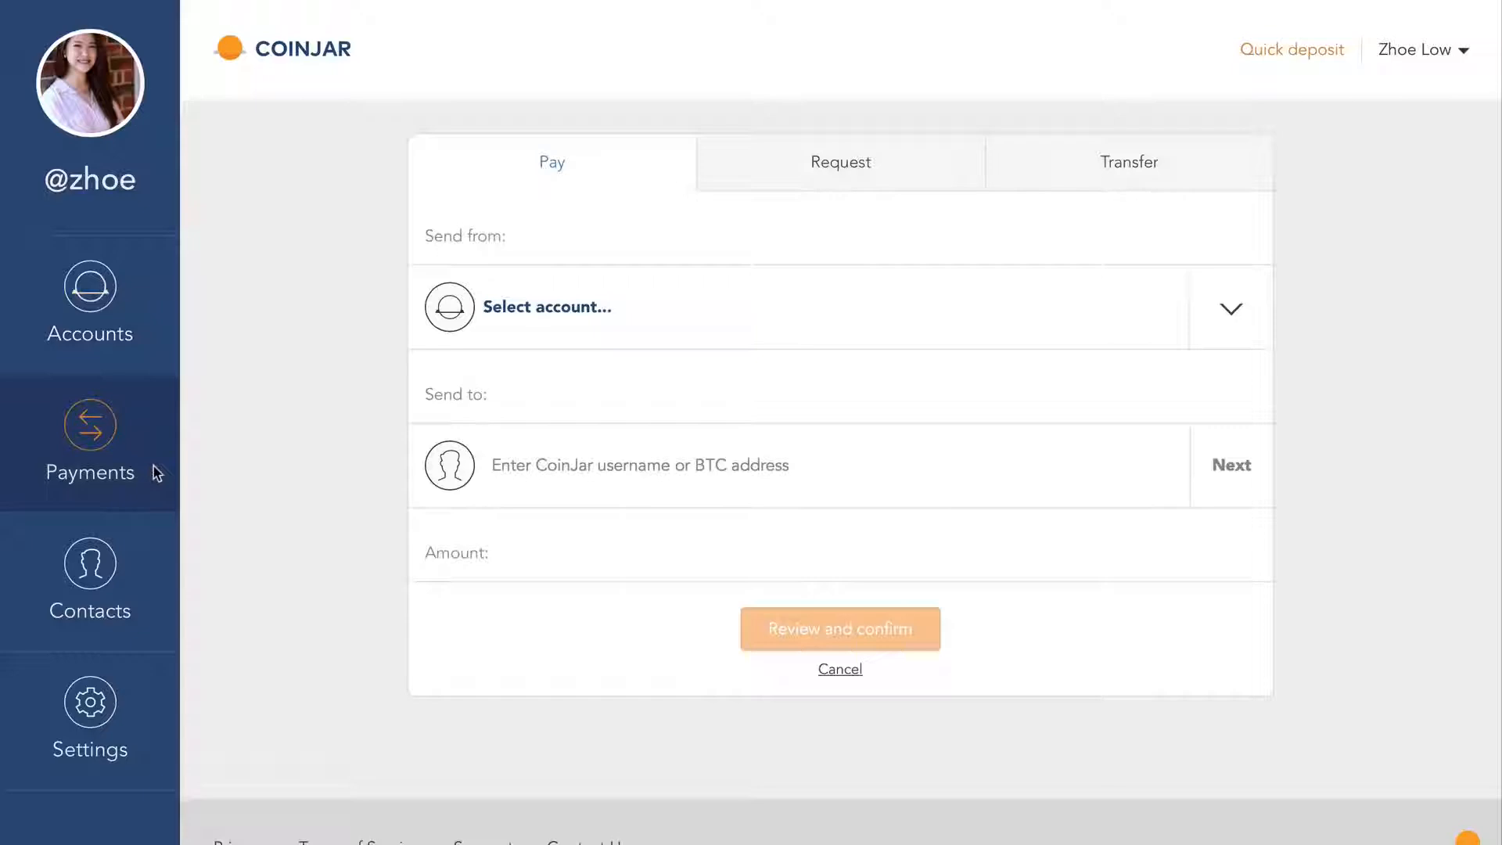
Step: Fill the Pay form: from Everyday Bitcoin to recipient Cade, amount 3.00 in AUD
left_click(548, 306)
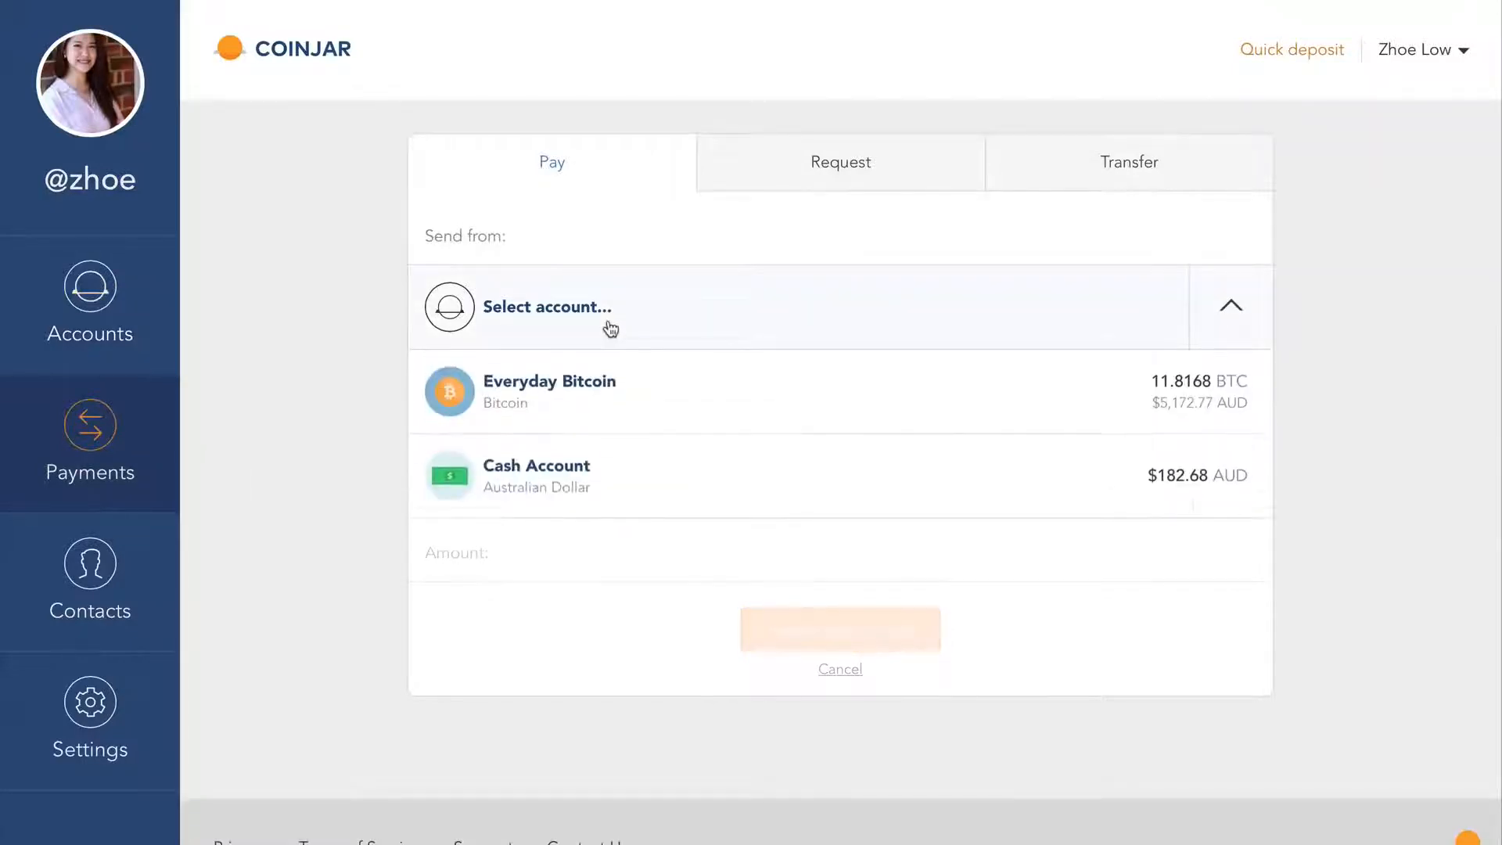
left_click(549, 391)
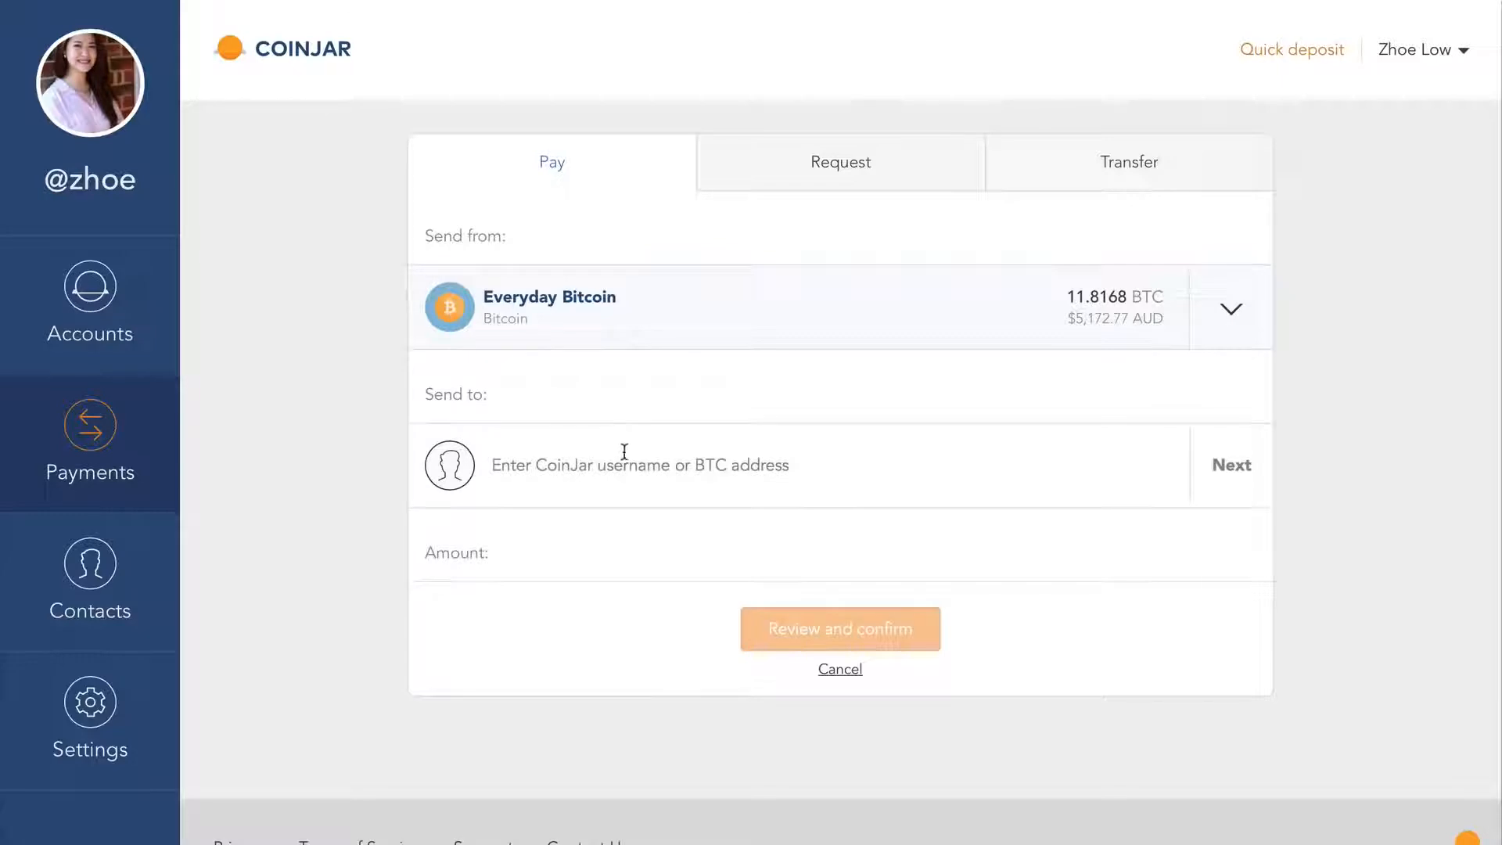
type("cade")
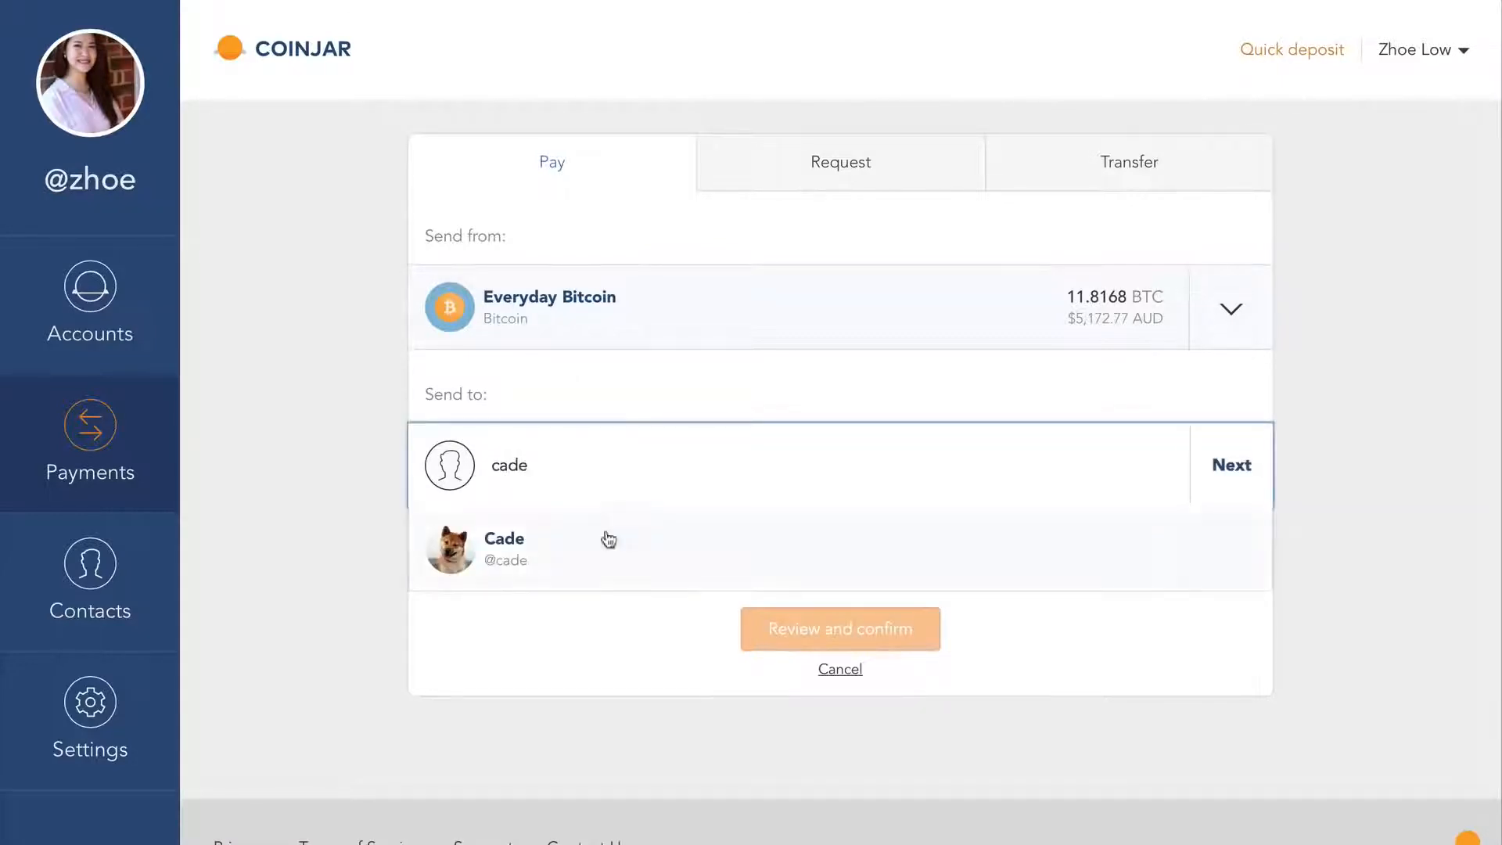
left_click(503, 548)
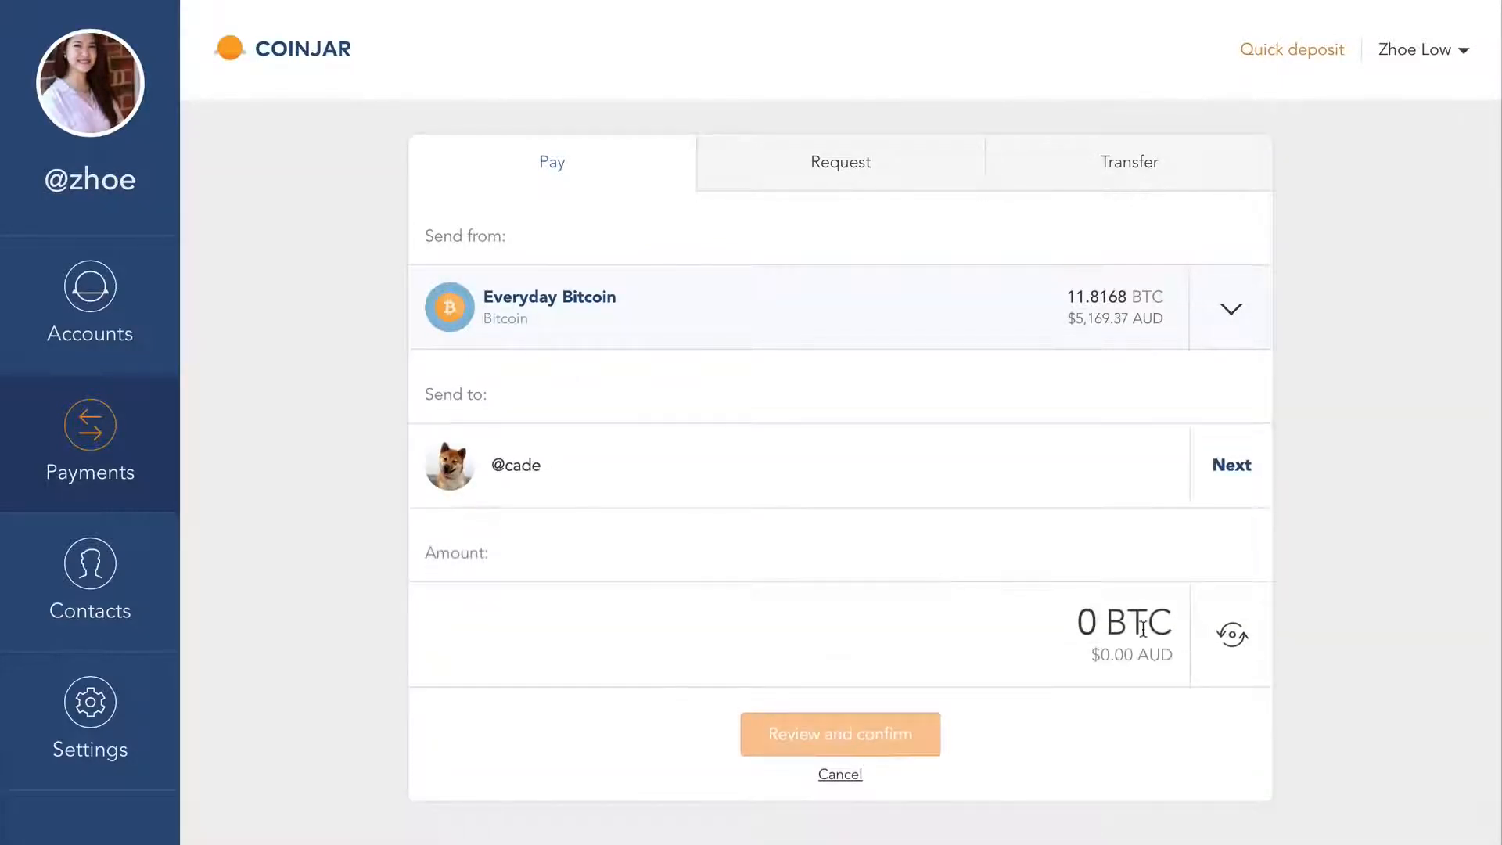
left_click(1231, 634)
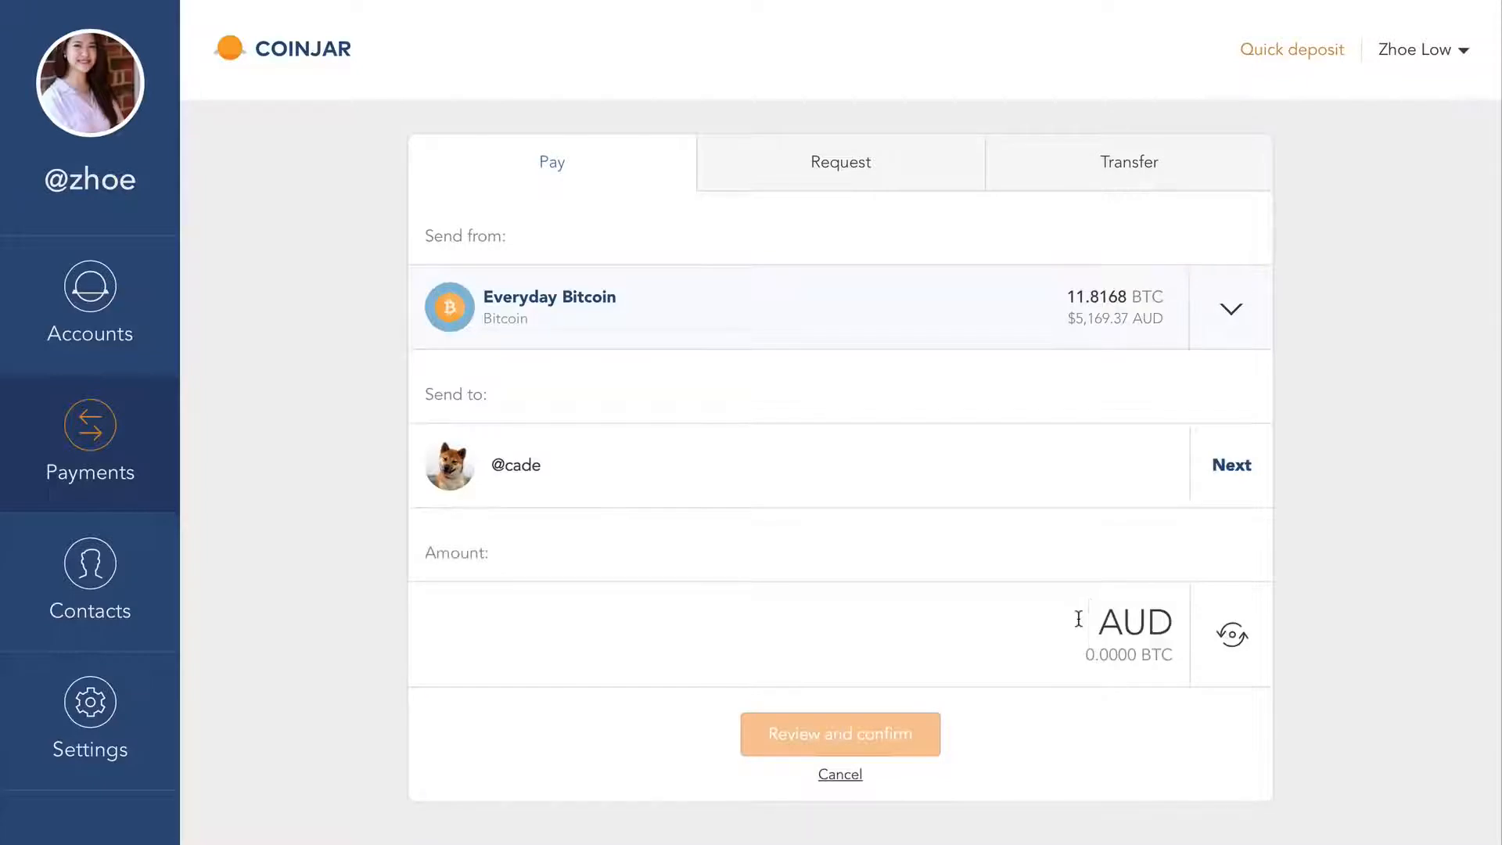
type("3.00")
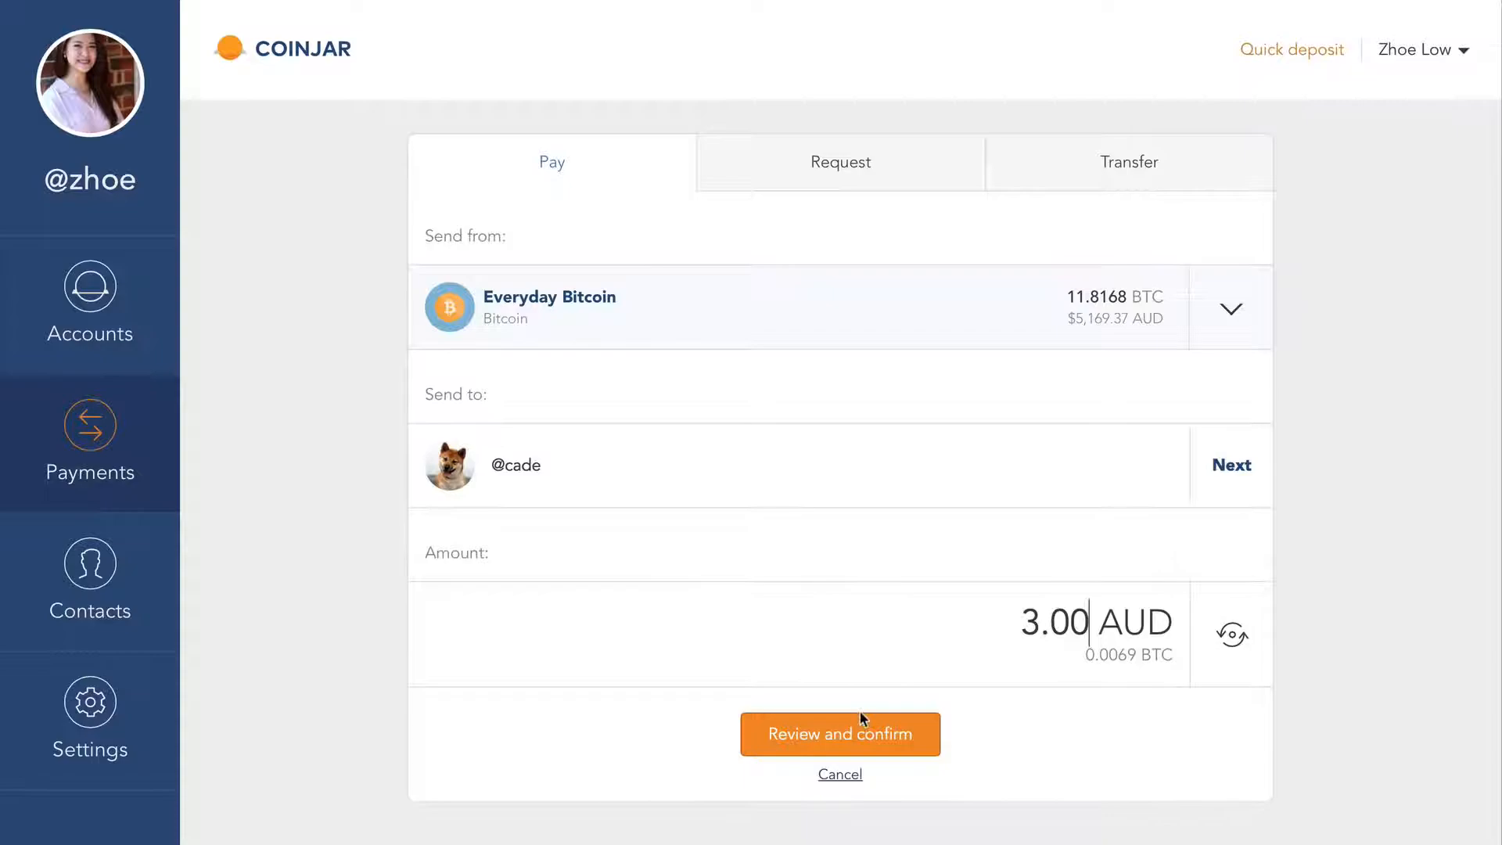
left_click(838, 733)
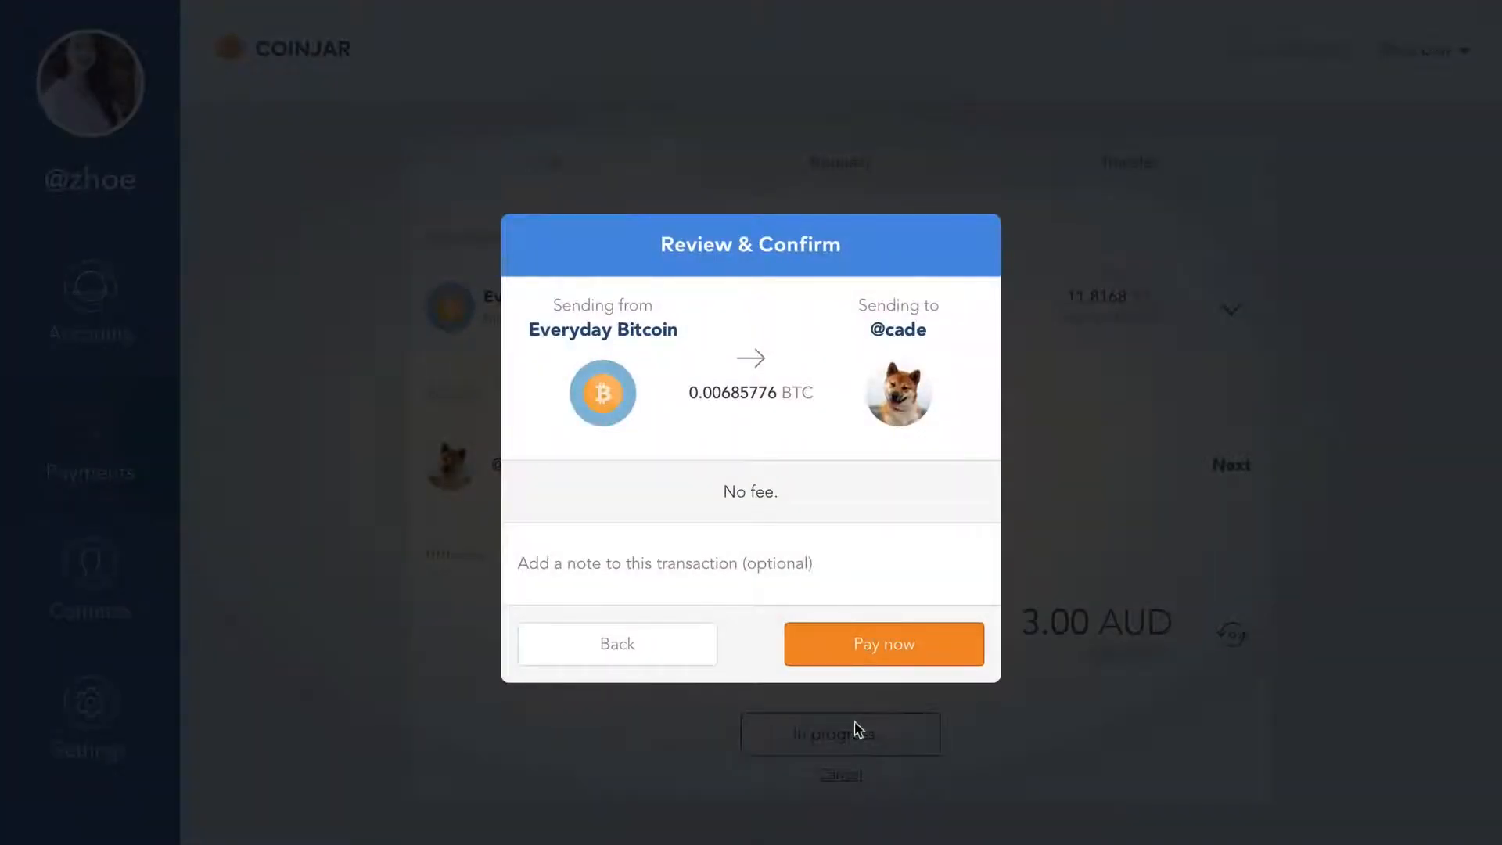
left_click(882, 643)
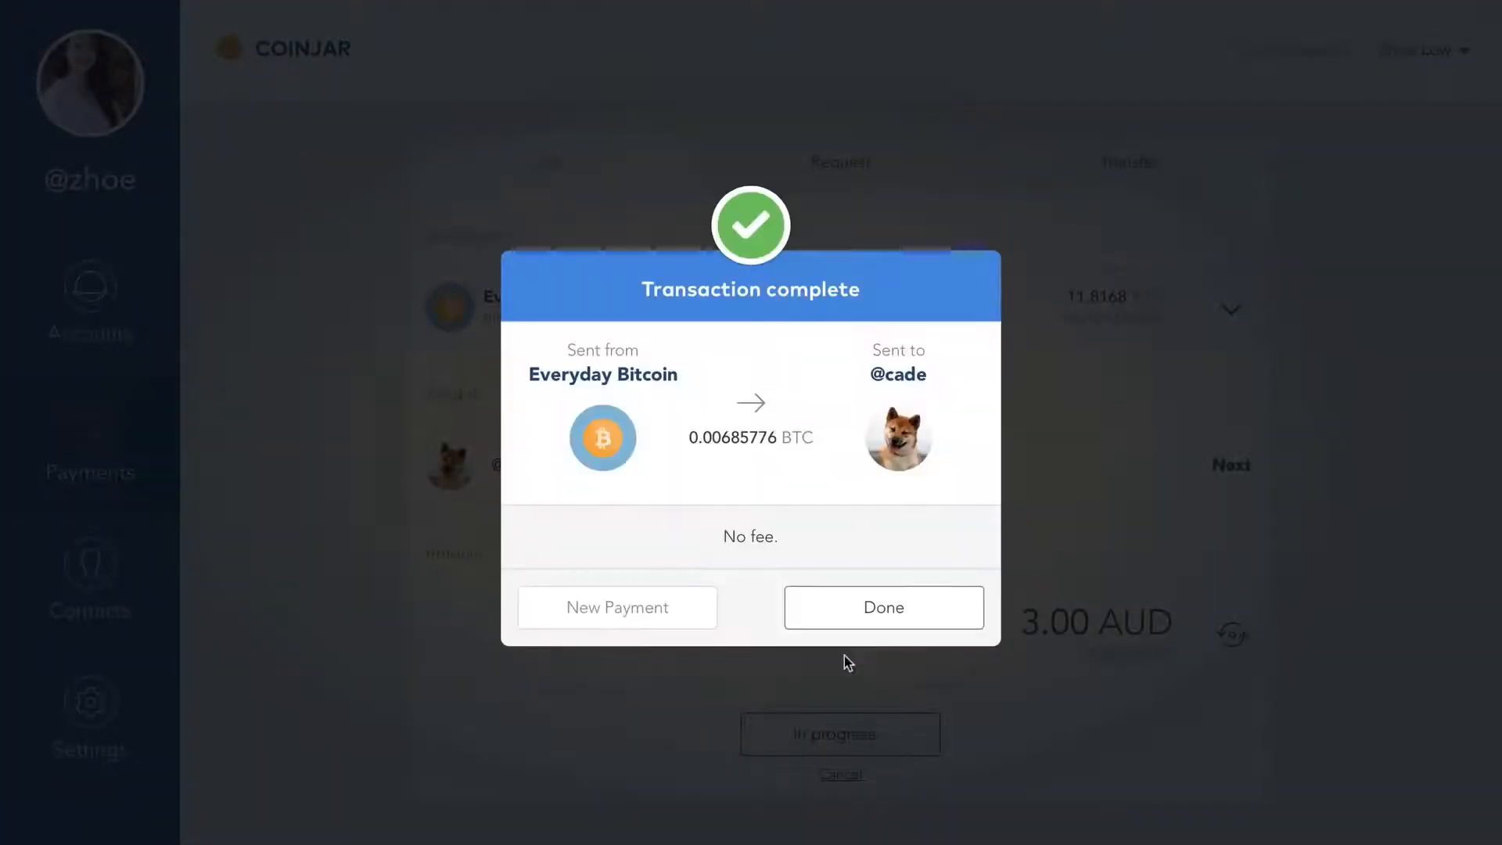
left_click(616, 607)
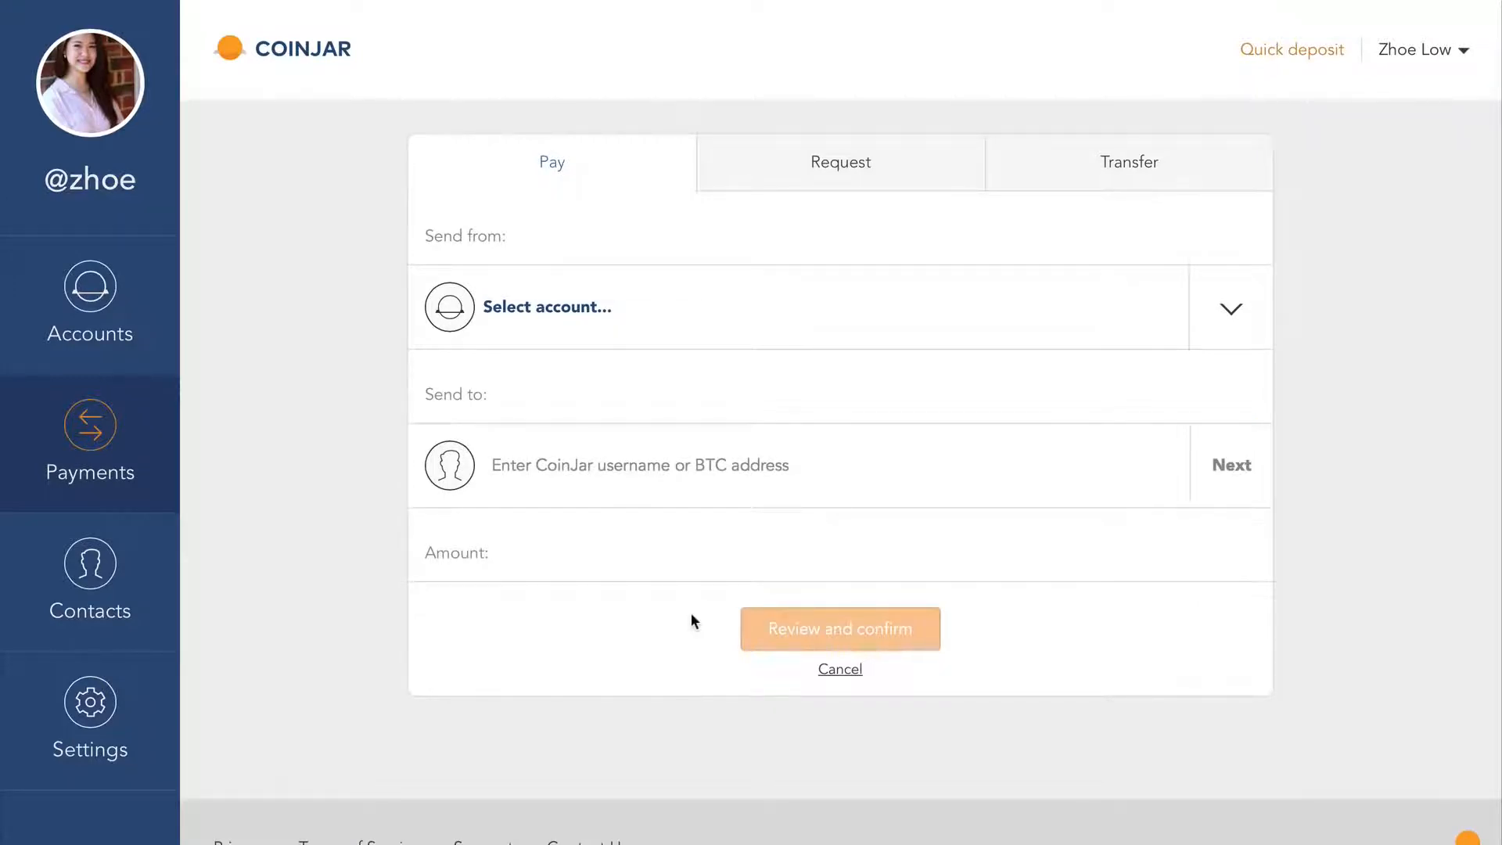
Step: Set up a transfer of 40 AUD from Cash Account into Everyday Bitcoin
left_click(1127, 161)
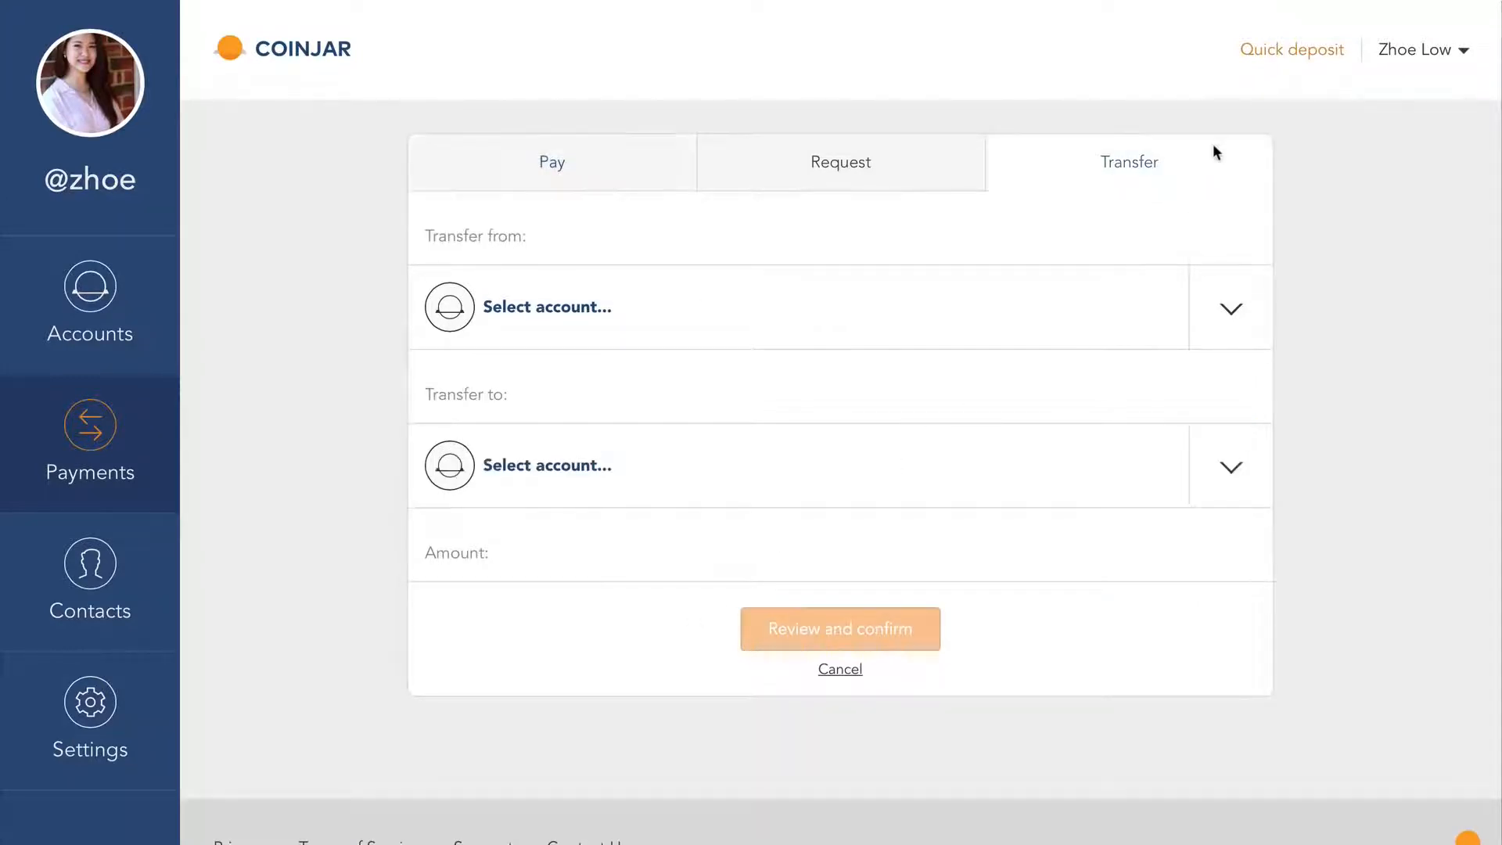
mouse_move(1014, 305)
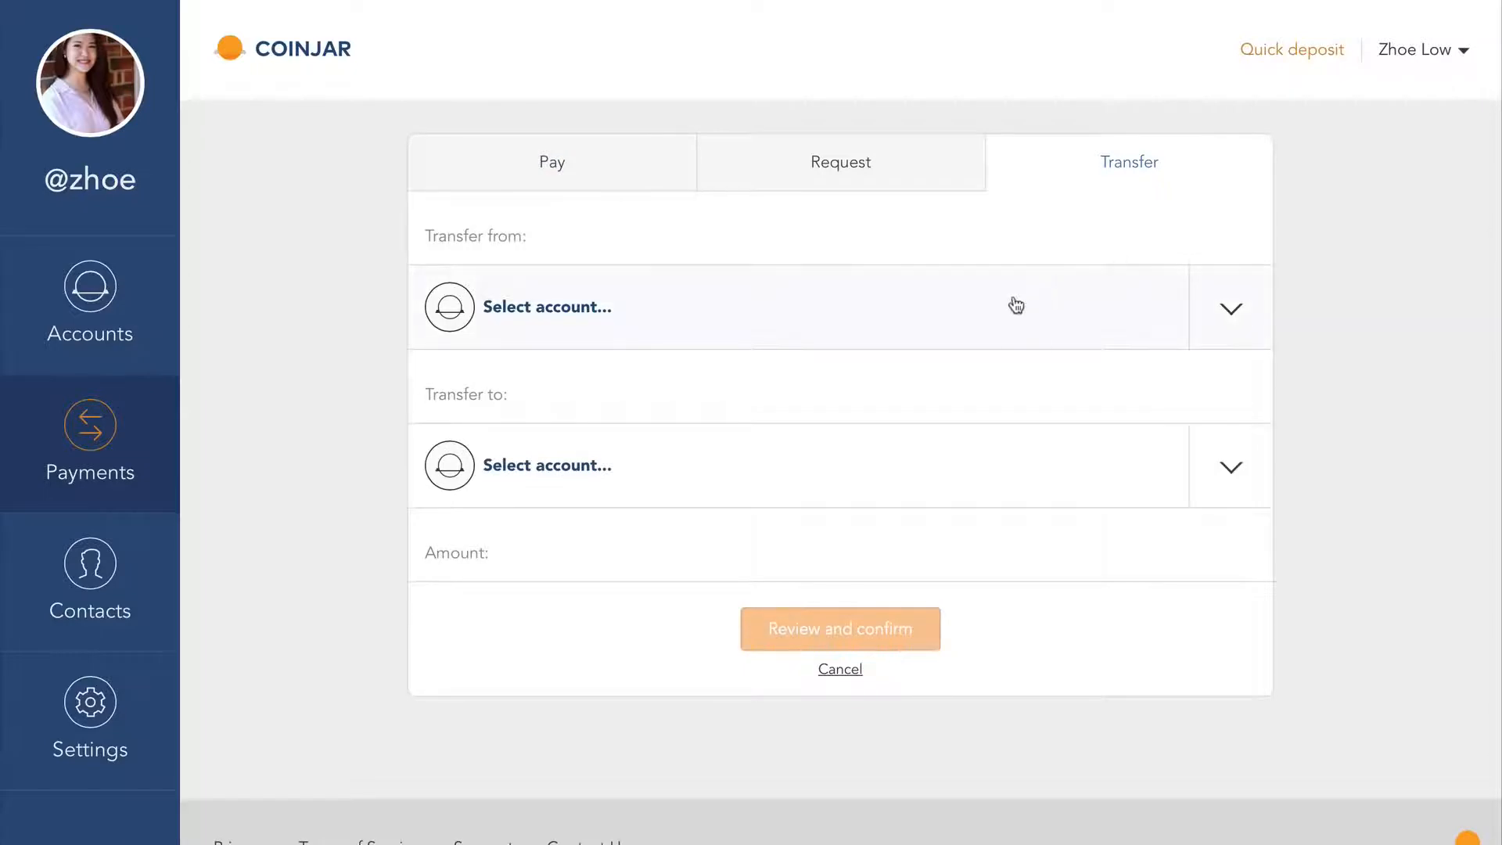
left_click(1229, 306)
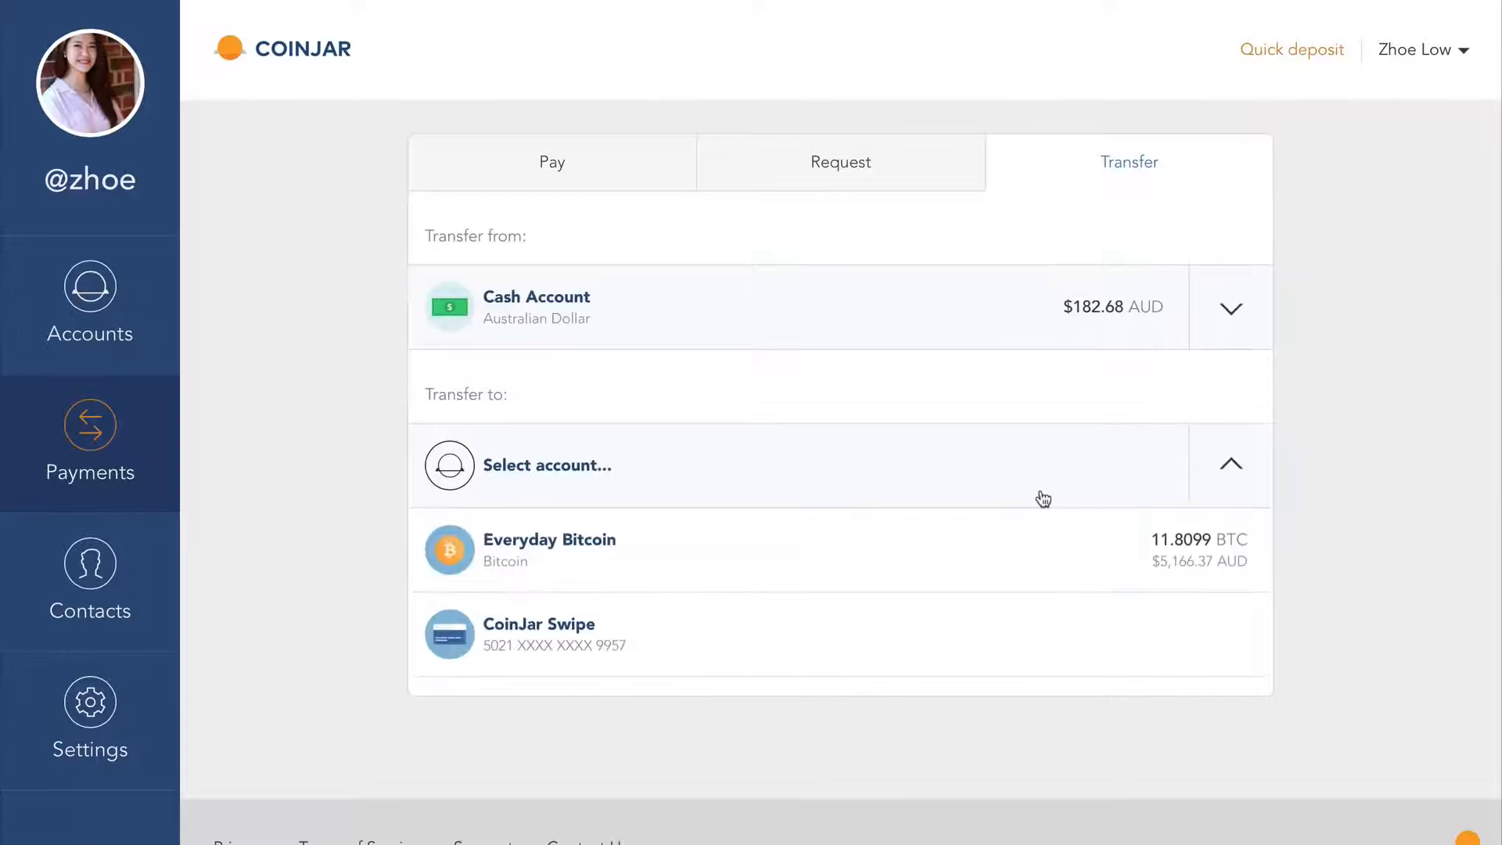
left_click(549, 538)
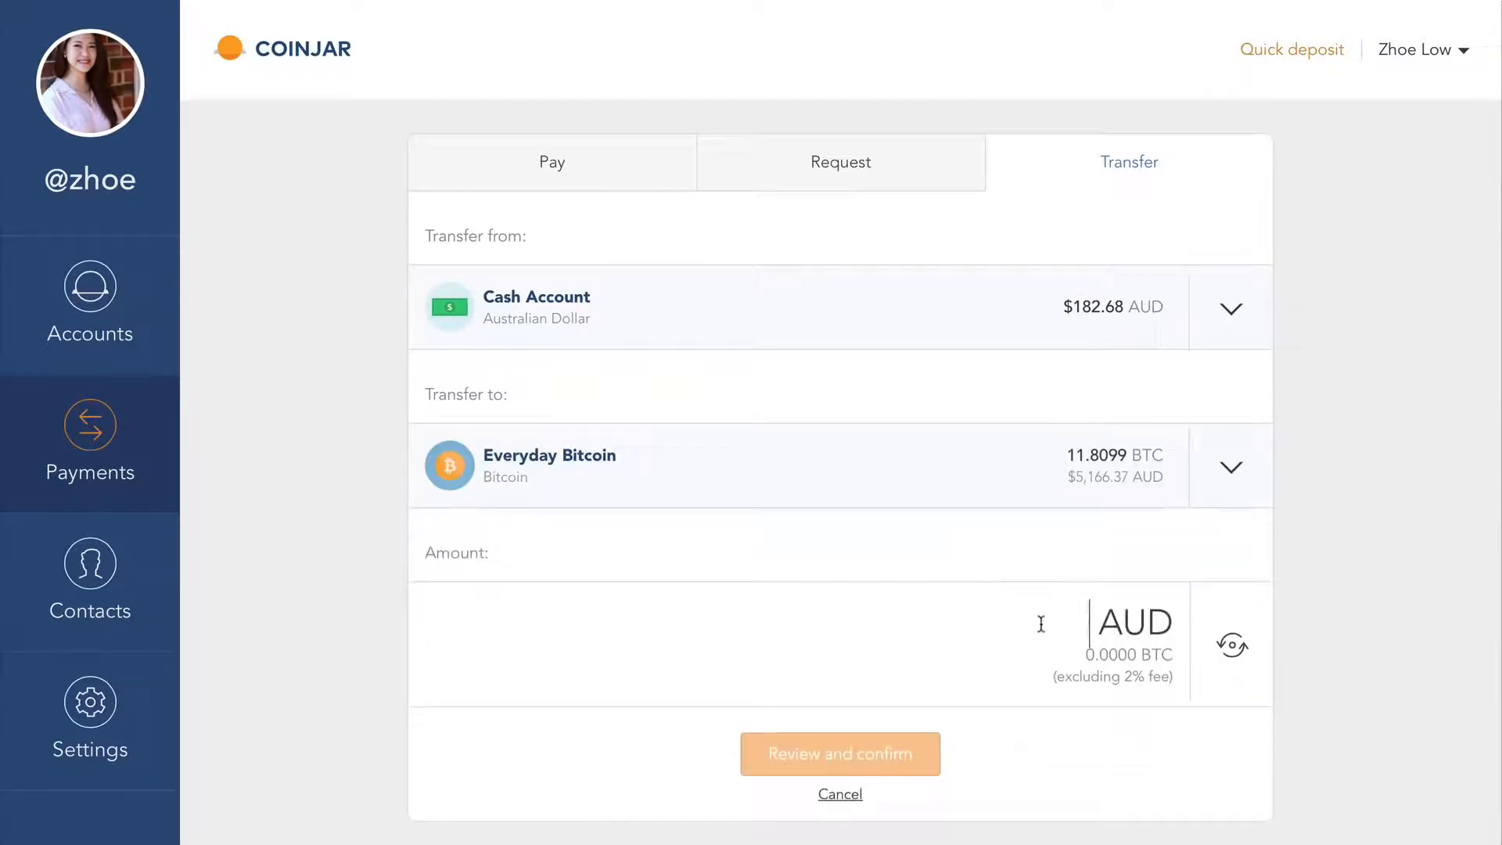
type("40")
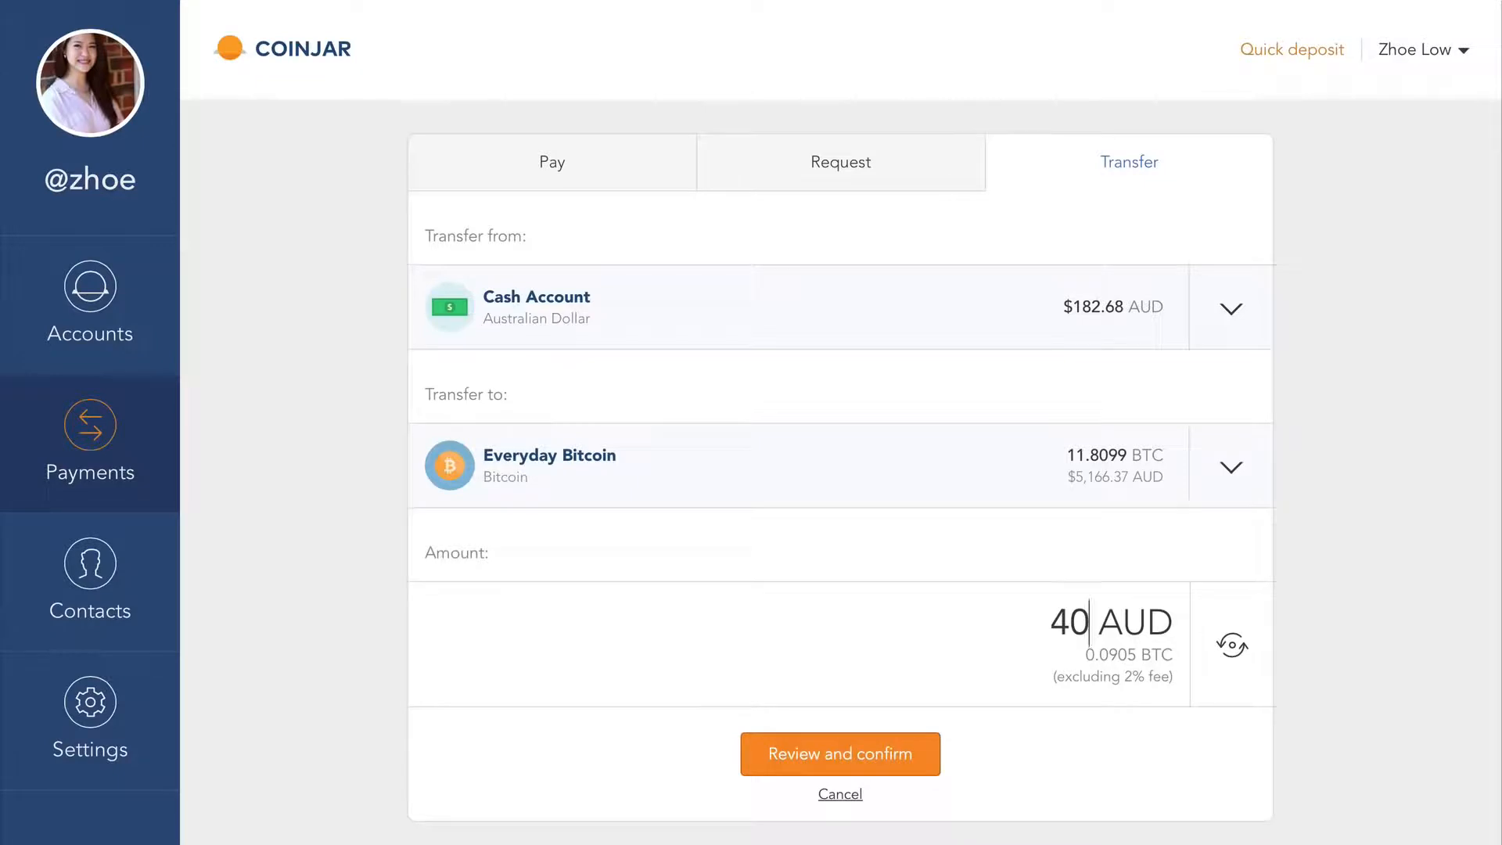
Step: Review and carry out the 40 AUD transfer, then return to the accounts dashboard
left_click(839, 753)
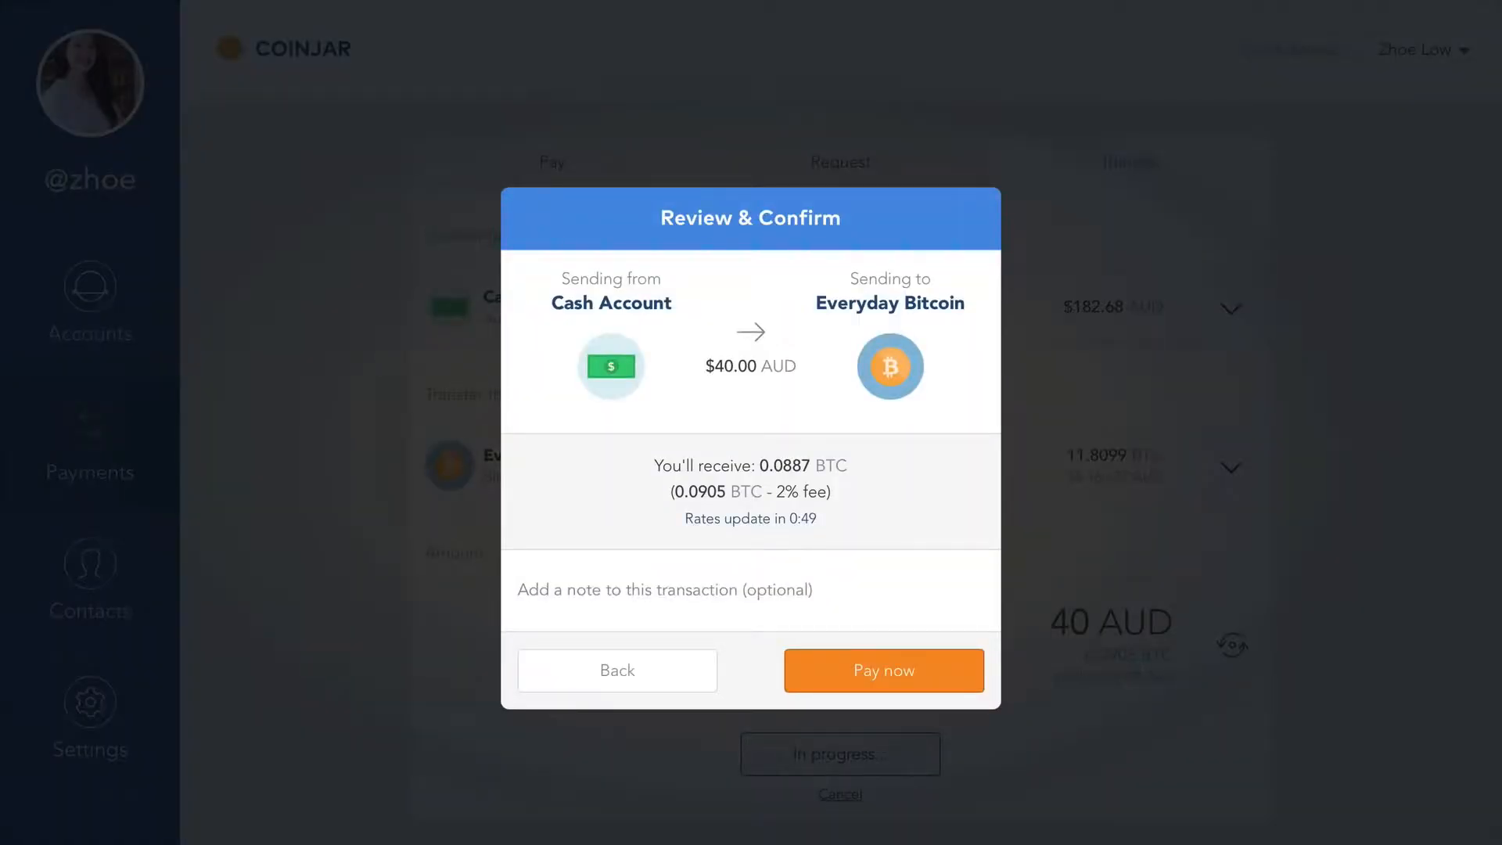
left_click(881, 670)
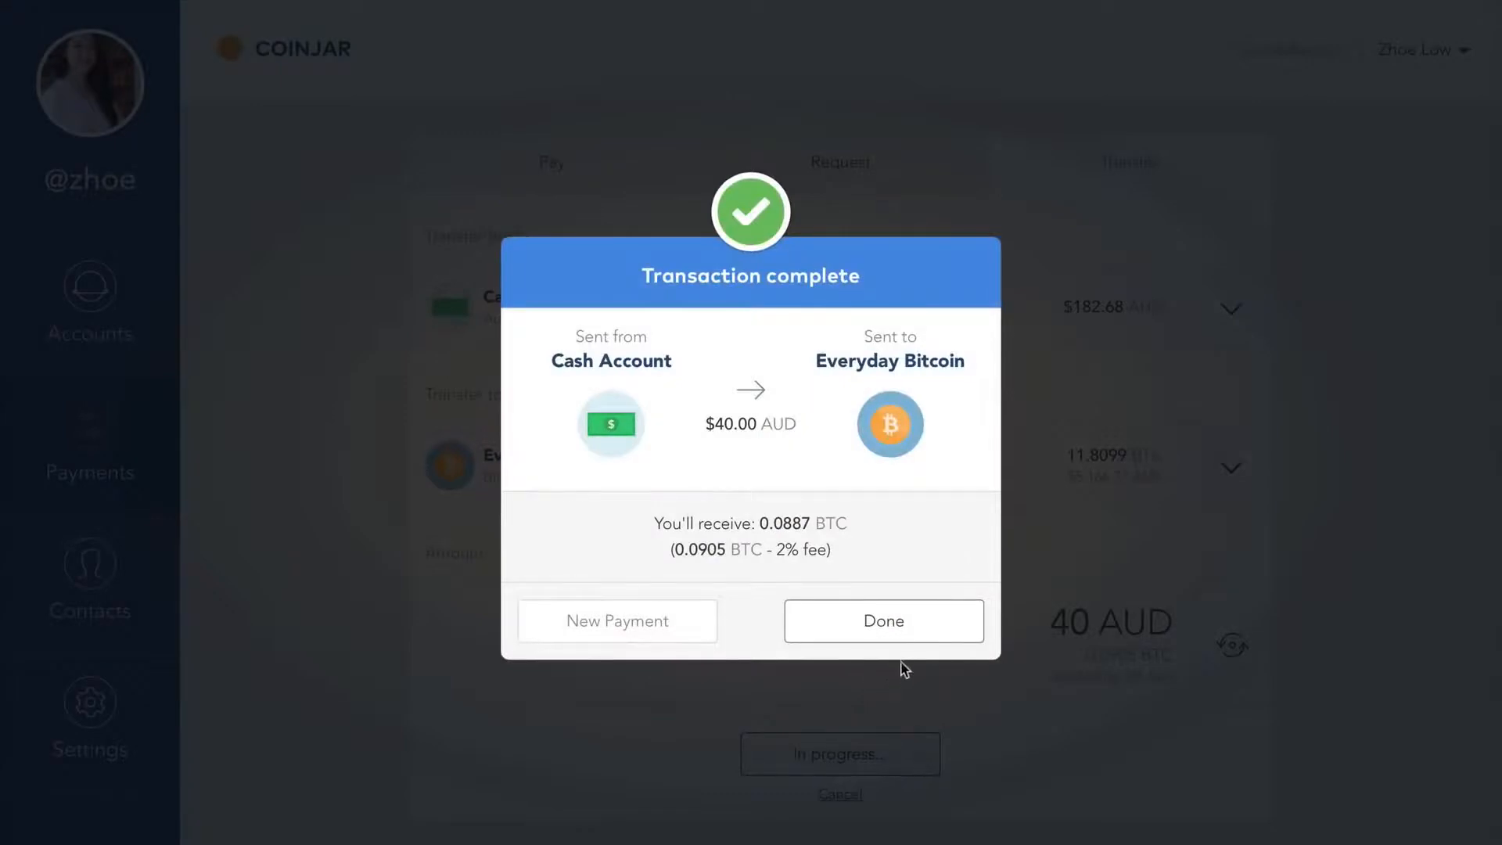
left_click(881, 621)
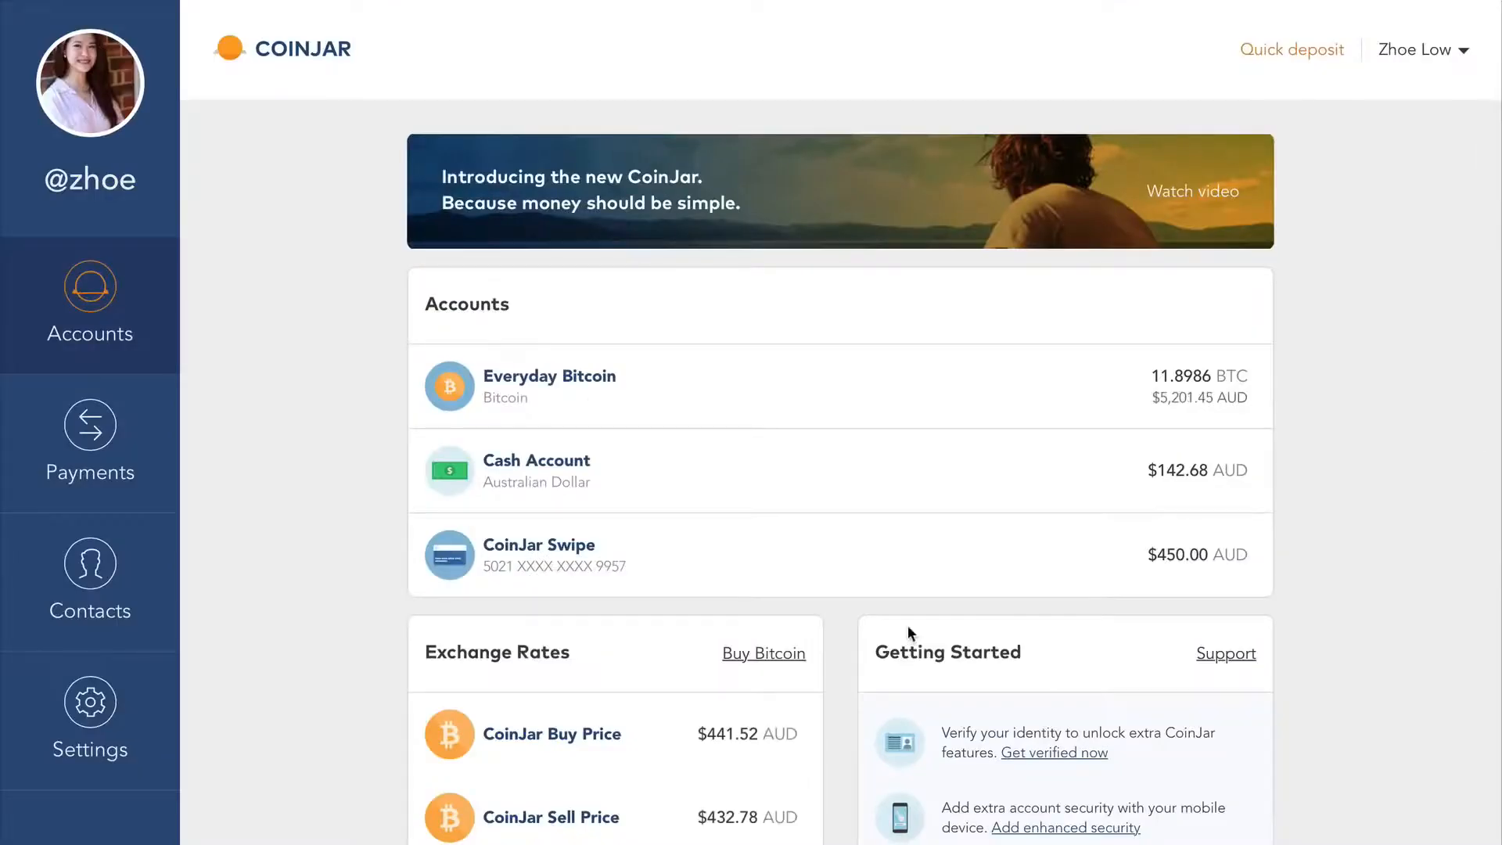